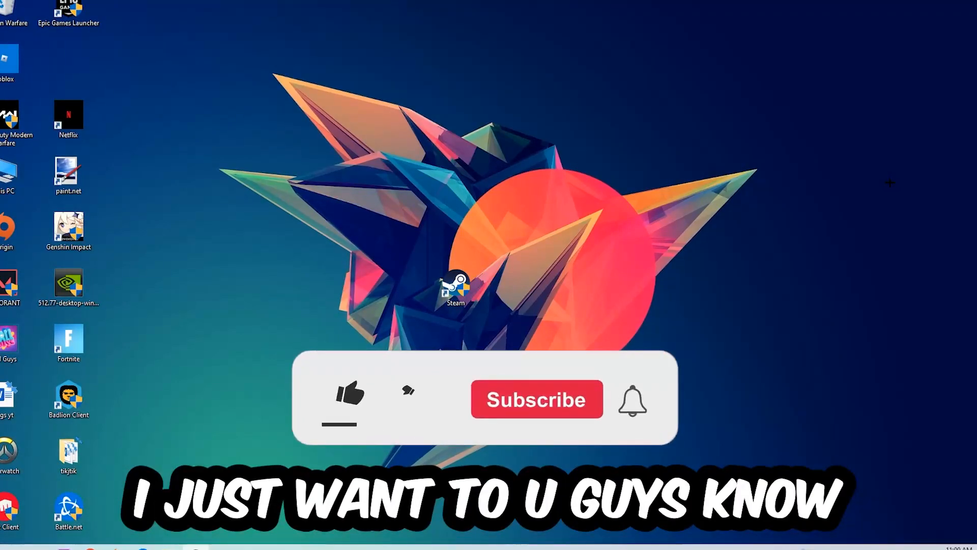
- Launch Task Manager from the taskbar and show its Processes list
{"action": "left_click", "coordinate": [349, 396]}
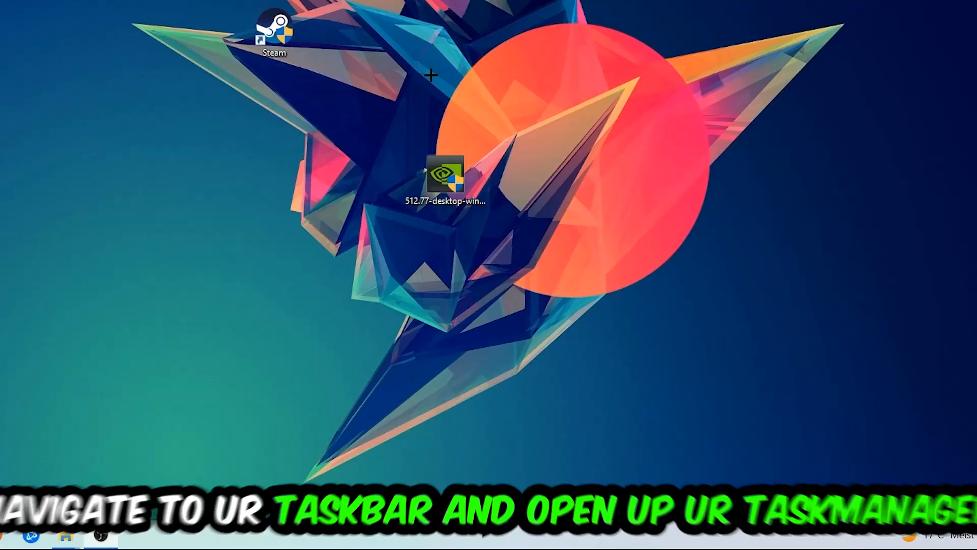
{"action": "right_click", "coordinate": [436, 535]}
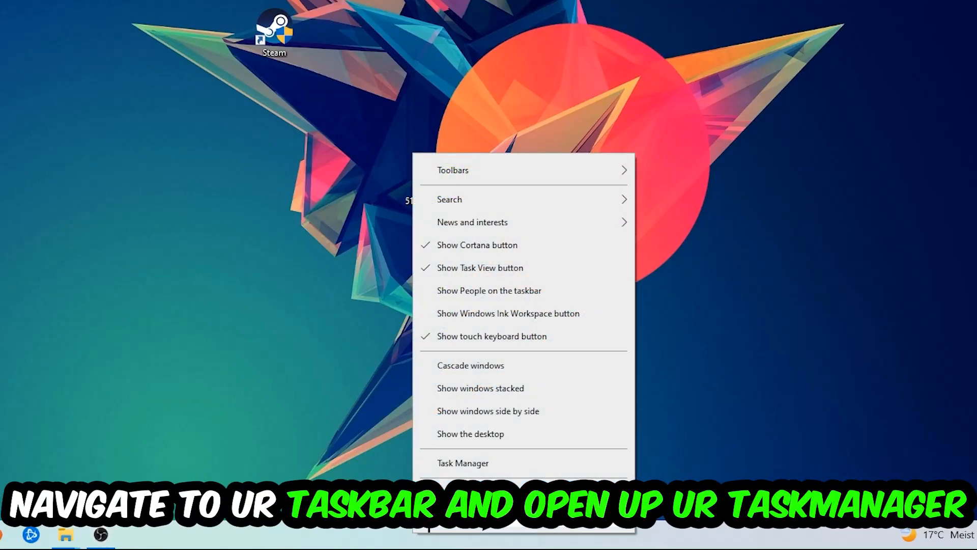
{"action": "left_click", "coordinate": [463, 463]}
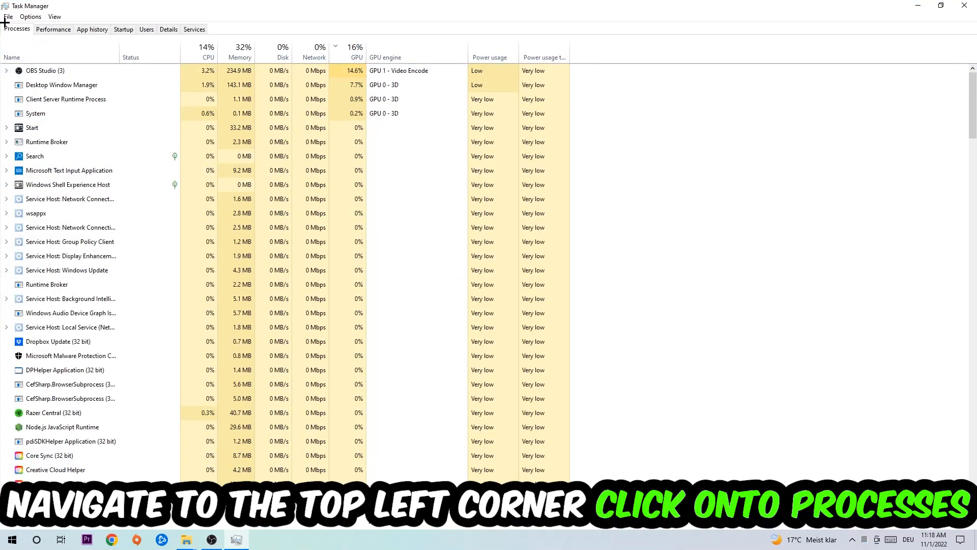
{"action": "left_click", "coordinate": [71, 255]}
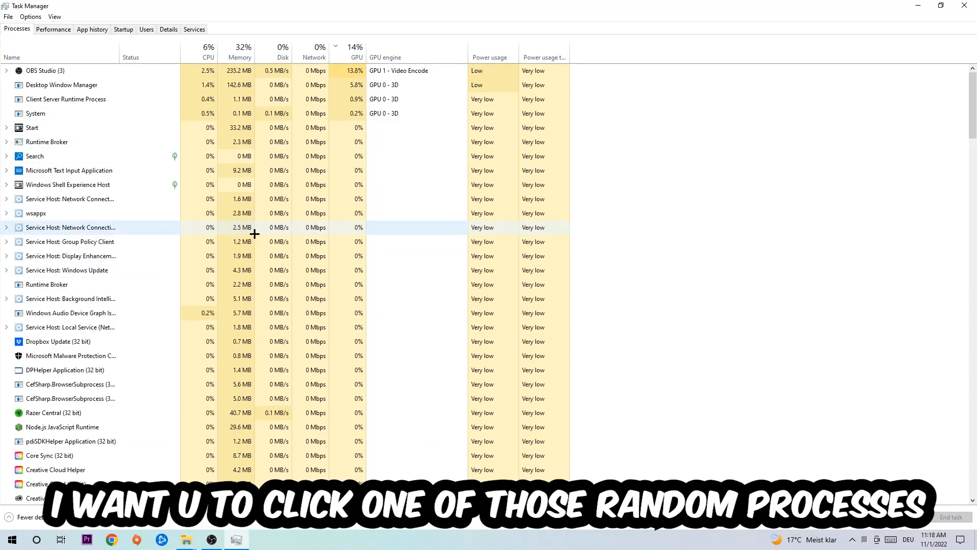
- Select Microsoft Text Input Application and bring up its process options
{"action": "left_click", "coordinate": [68, 170]}
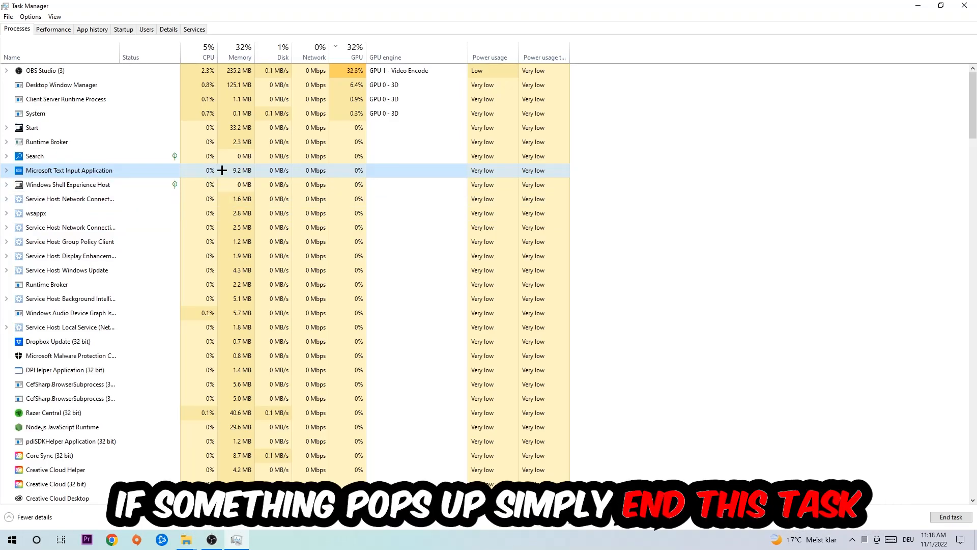
{"action": "right_click", "coordinate": [69, 170]}
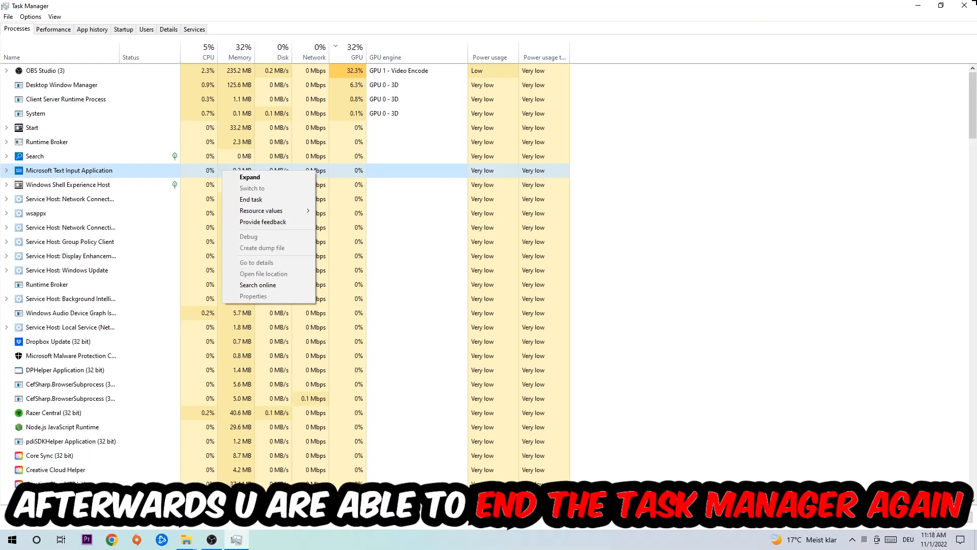
- End the Microsoft Text Input Application task and visit Update & Security settings
{"action": "left_click", "coordinate": [250, 200]}
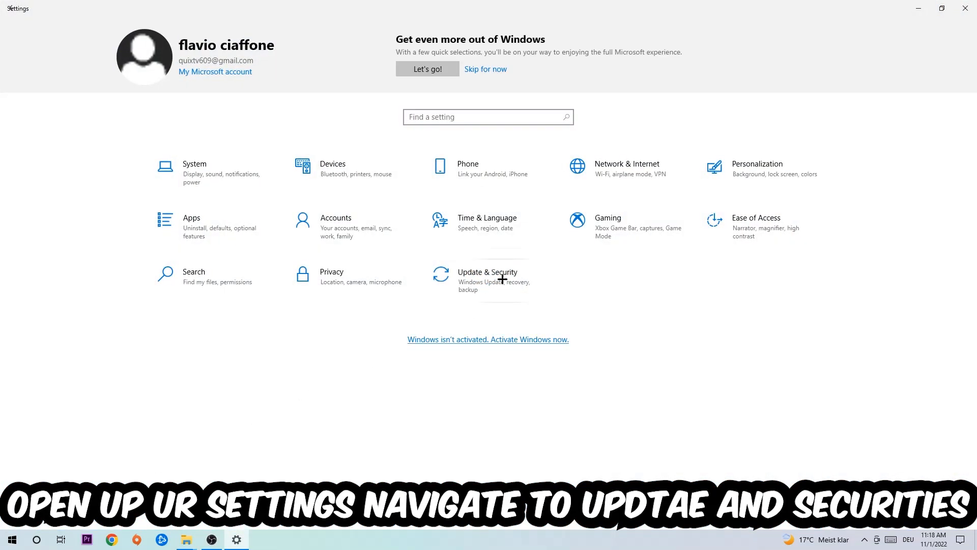
{"action": "left_click", "coordinate": [487, 275]}
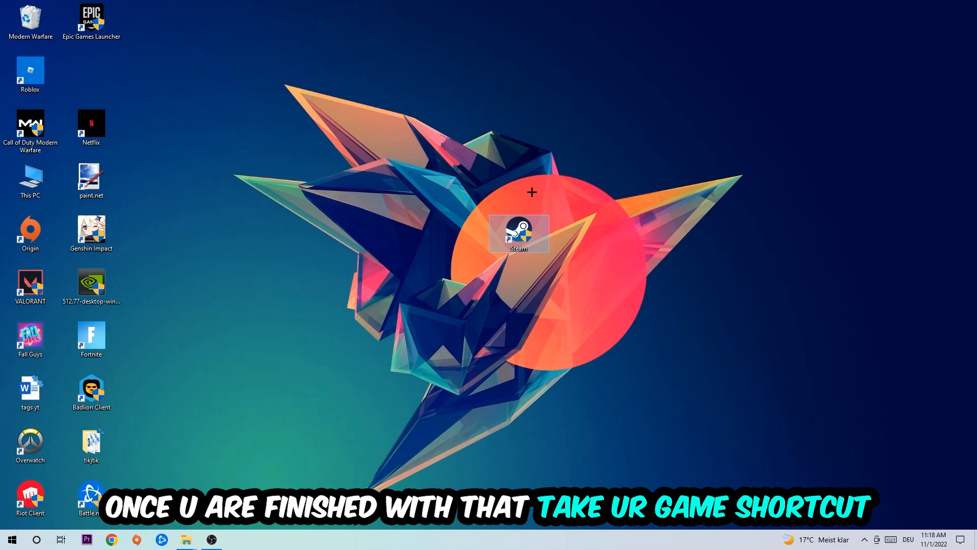
- Move the Steam shortcut toward the desktop centre and bring up its Properties
{"action": "left_click_drag", "start_coordinate": [518, 234], "coordinate": [458, 234]}
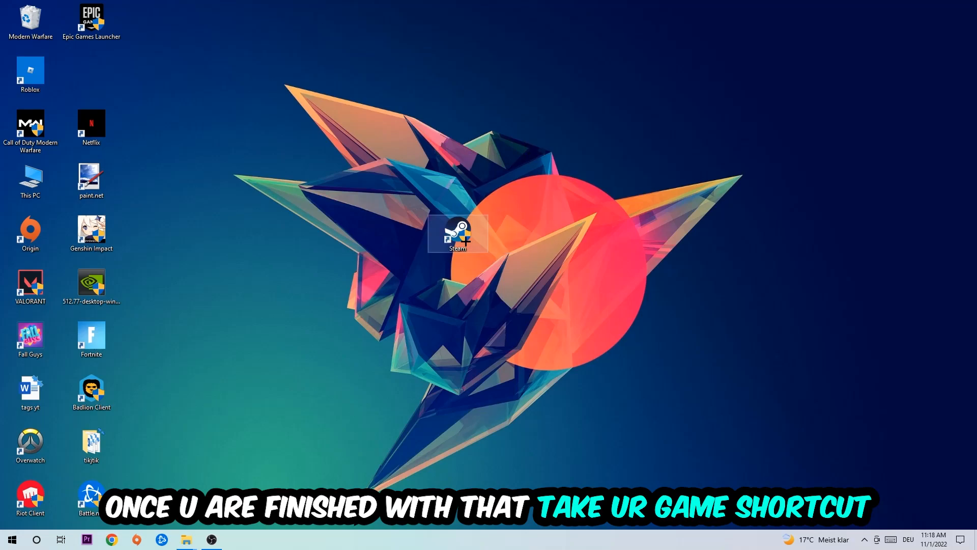
{"action": "right_click", "coordinate": [457, 233]}
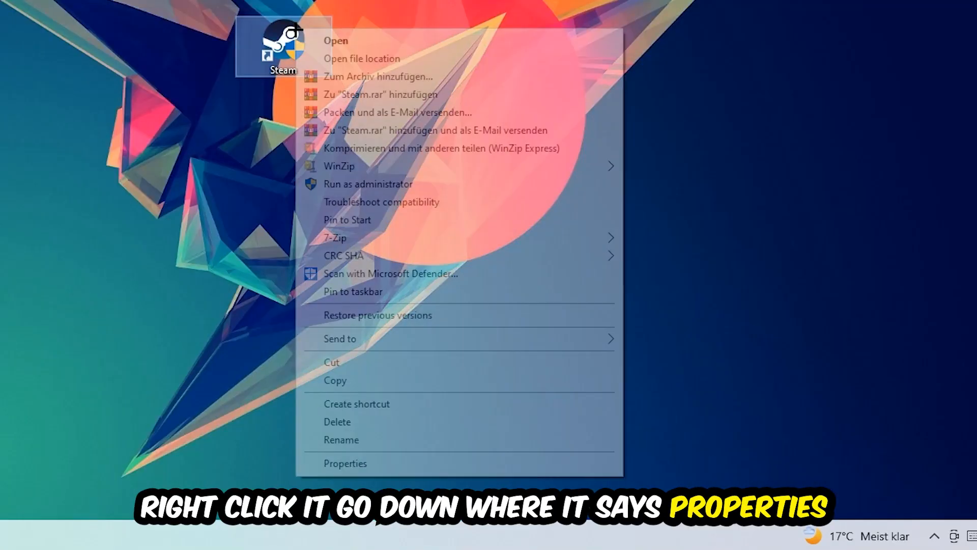
{"action": "left_click", "coordinate": [345, 463]}
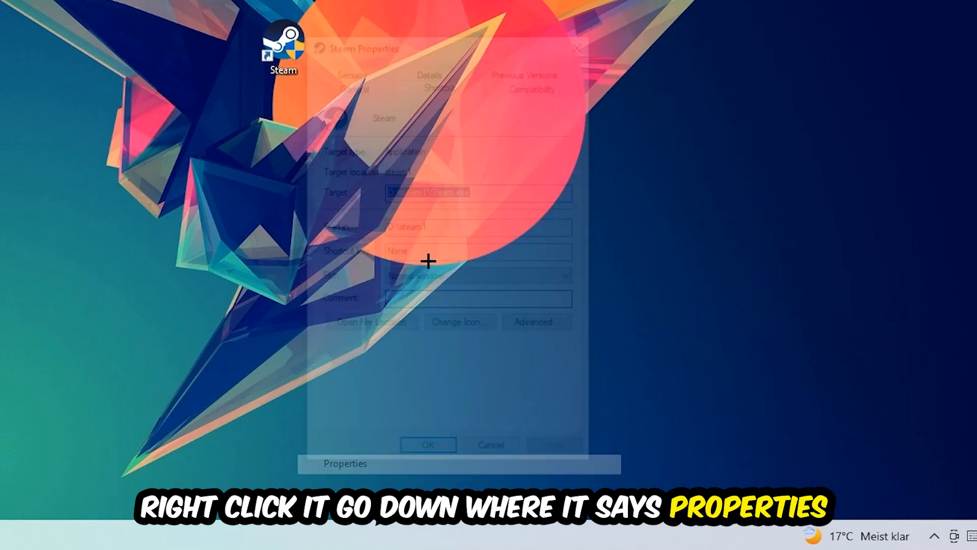
- Under Compatibility, enable Windows 8 compatibility mode and 'Run this program as an administrator'
{"action": "left_click", "coordinate": [562, 108]}
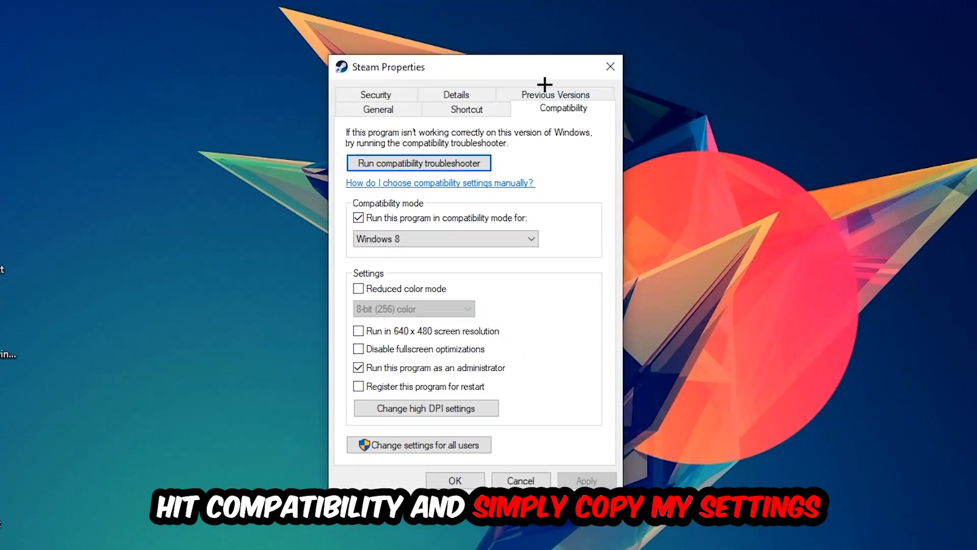
{"action": "left_click", "coordinate": [359, 218]}
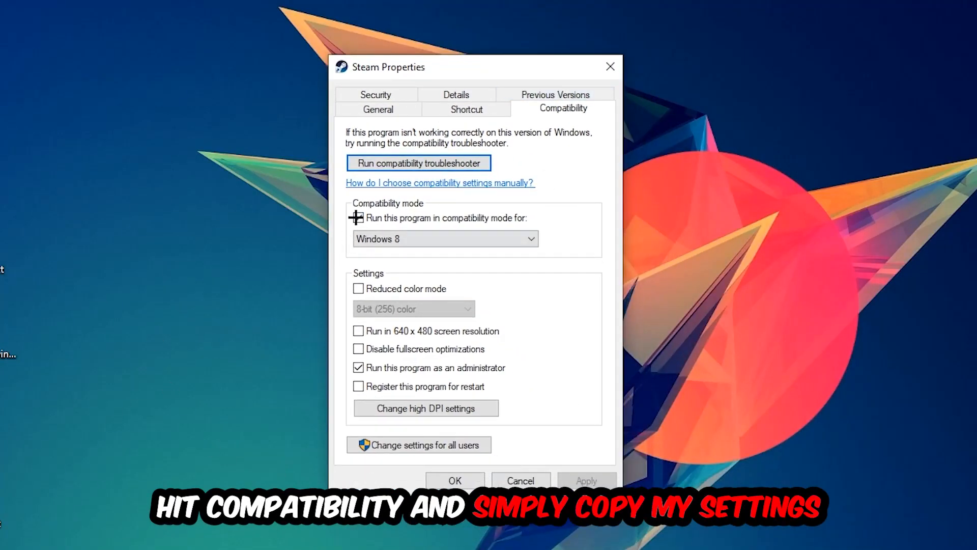
{"action": "left_click", "coordinate": [358, 218]}
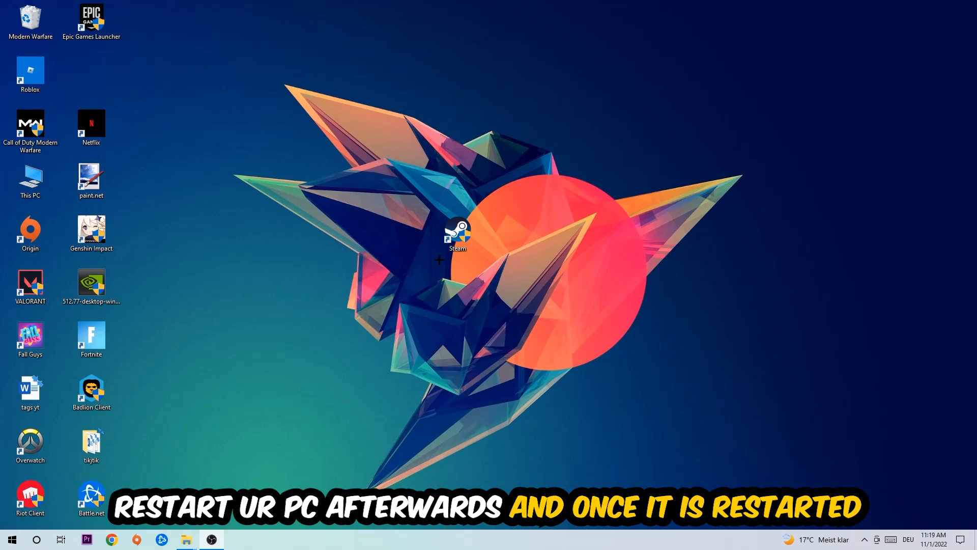
- Move the Steam shortcut higher on the desktop, revealing its administrator shield overlay
{"action": "left_click_drag", "start_coordinate": [457, 236], "coordinate": [396, 126]}
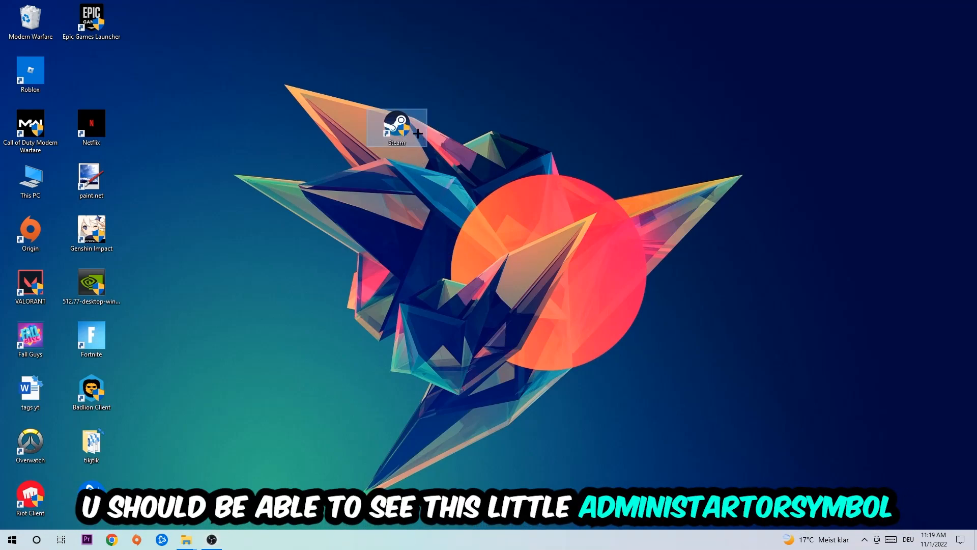
{"action": "mouse_move", "coordinate": [397, 128]}
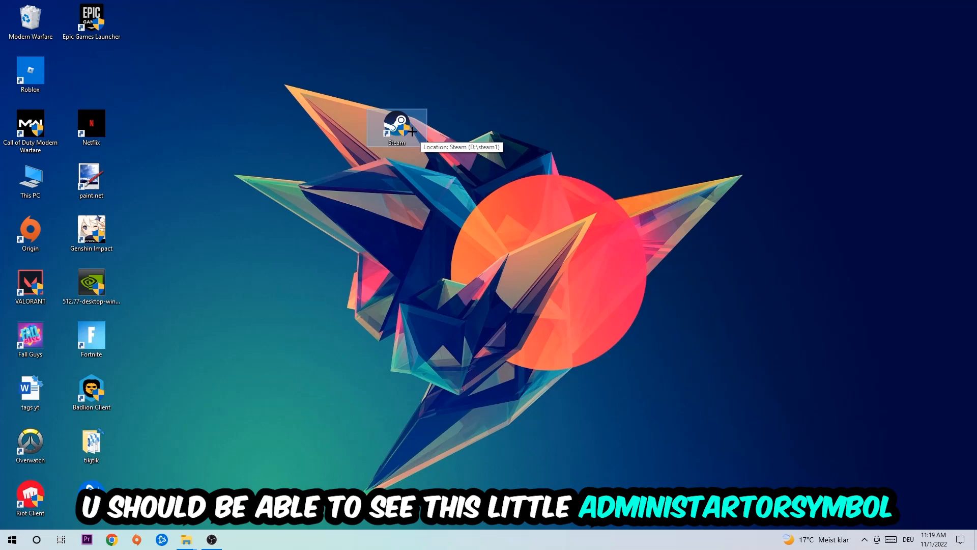